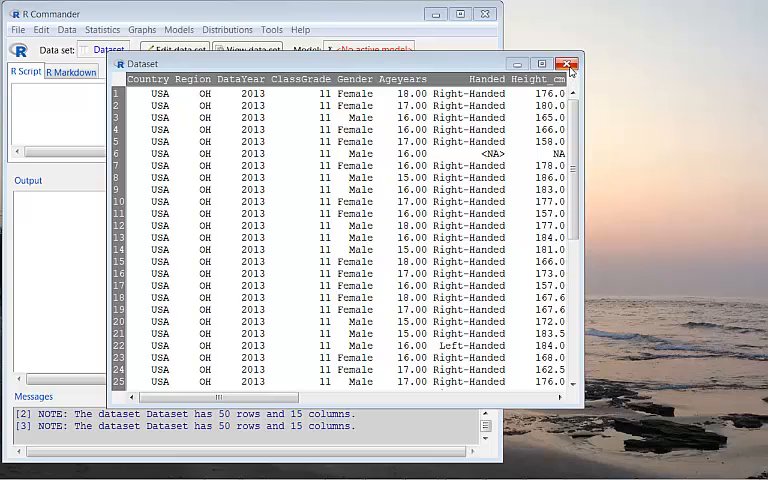
Close the Dataset viewer window
{"action": "left_click", "coordinate": [569, 63]}
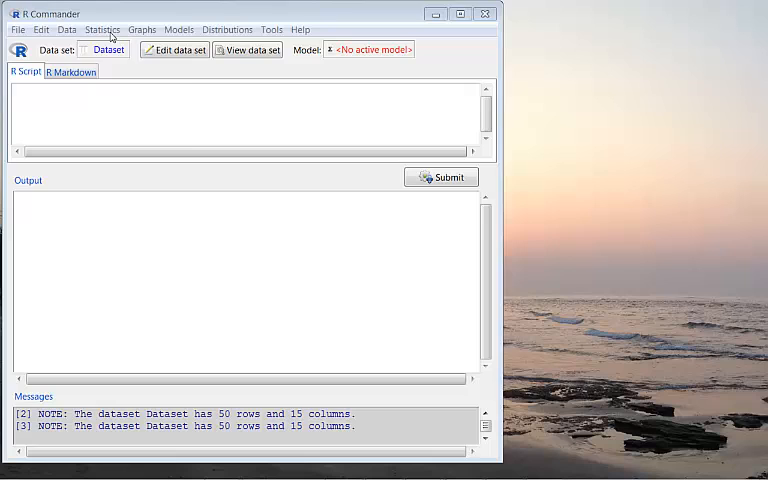
Run a single-sample proportion test on Gender, alternative p > 0.55
{"action": "left_click", "coordinate": [102, 29]}
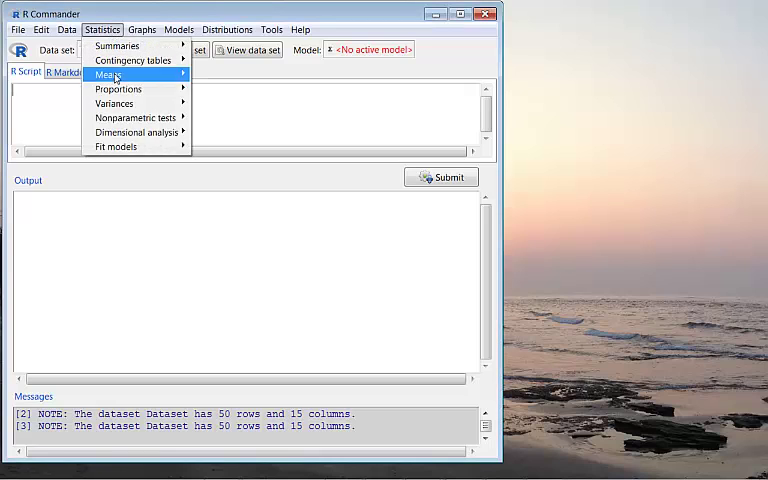
{"action": "mouse_move", "coordinate": [118, 89]}
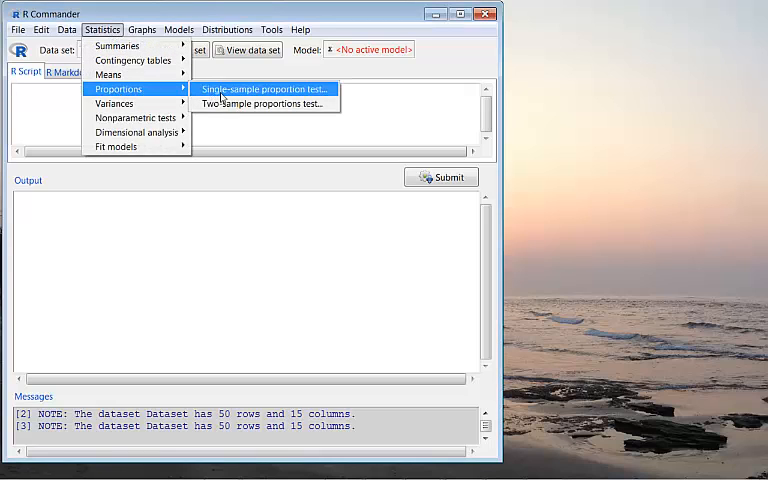
{"action": "left_click", "coordinate": [262, 89]}
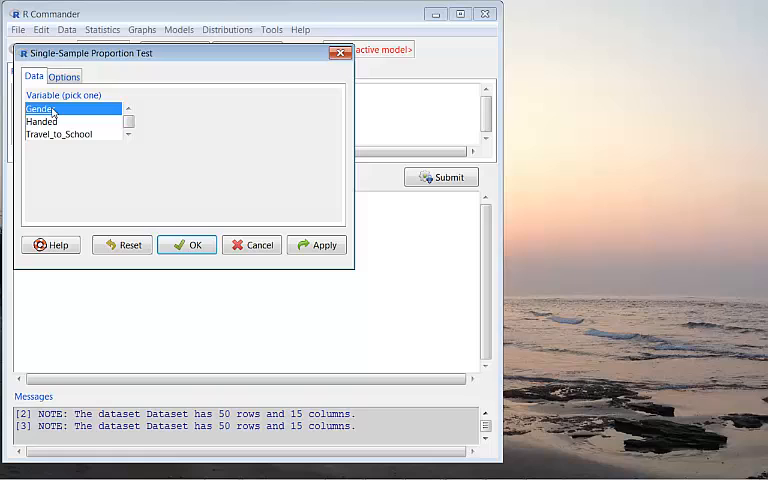
{"action": "left_click", "coordinate": [63, 76]}
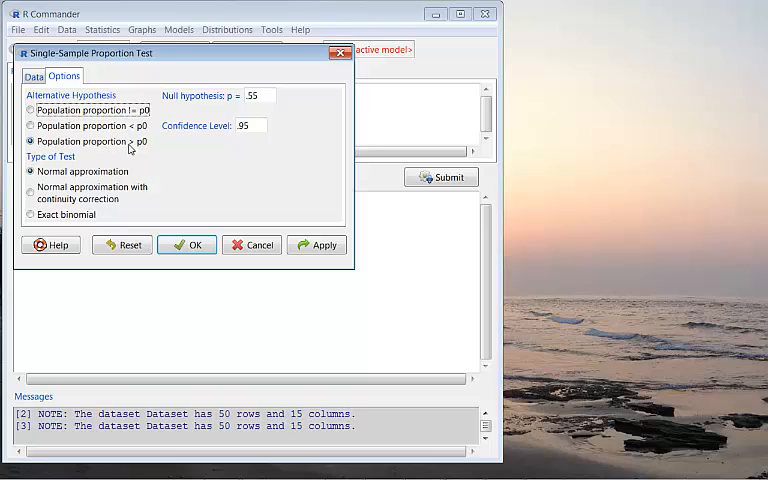
{"action": "mouse_move", "coordinate": [211, 123]}
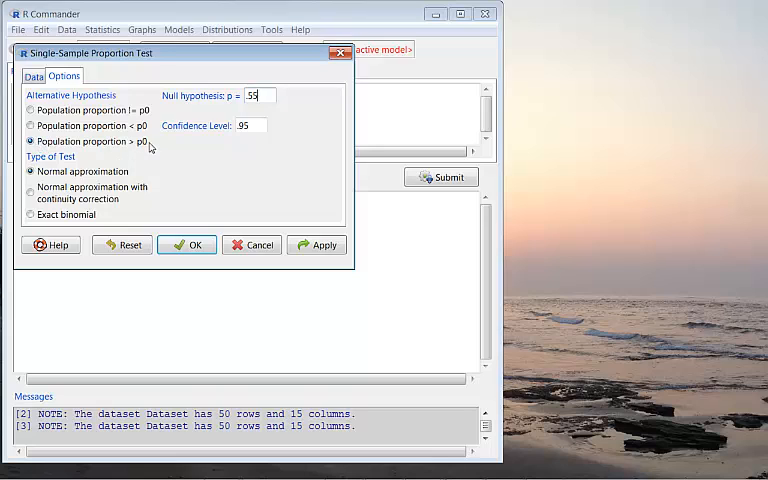
{"action": "left_click", "coordinate": [187, 245]}
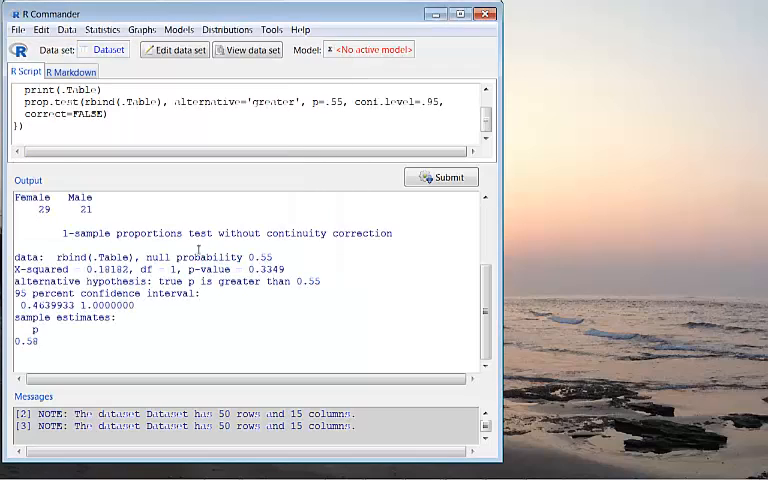
{"action": "mouse_move", "coordinate": [475, 207]}
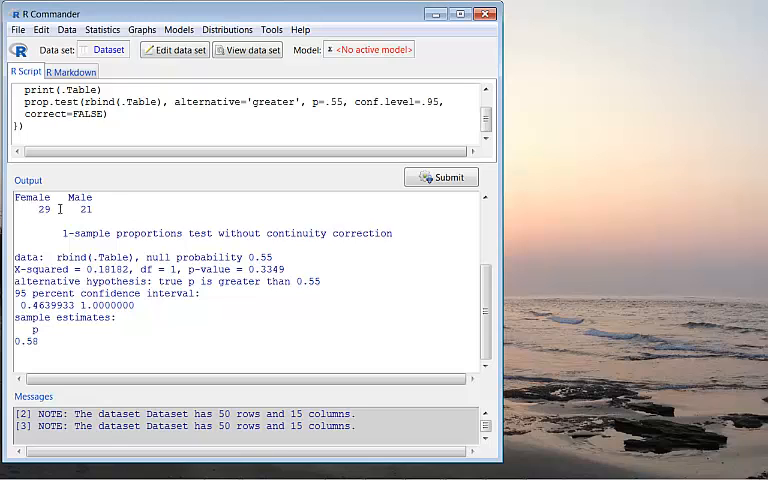
{"action": "mouse_move", "coordinate": [108, 215]}
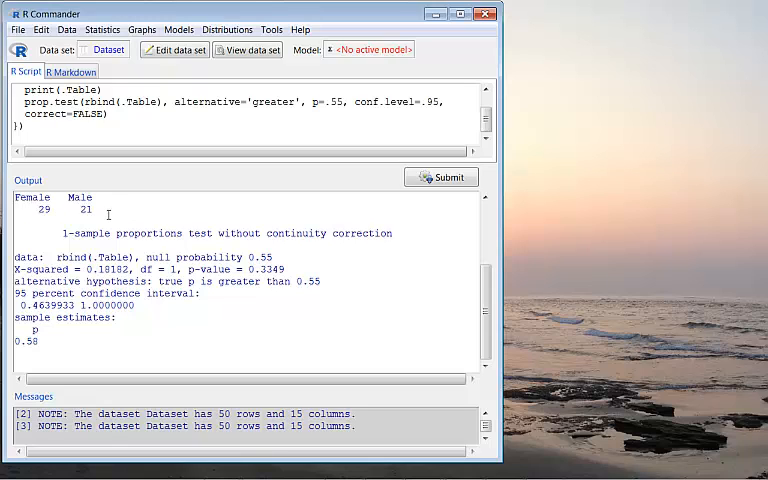
{"action": "mouse_move", "coordinate": [48, 228]}
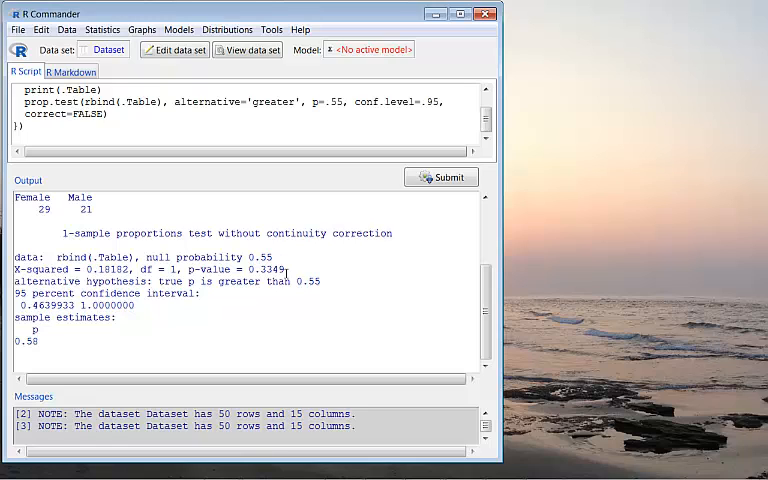
{"action": "double_click", "coordinate": [267, 269]}
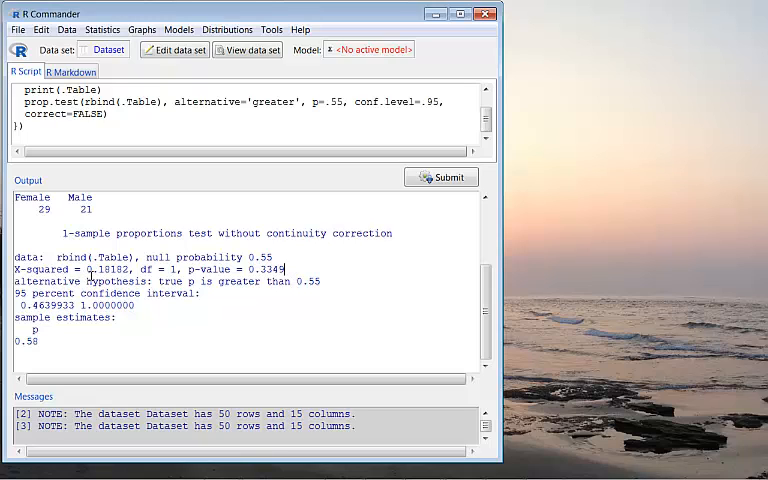
{"action": "double_click", "coordinate": [109, 269]}
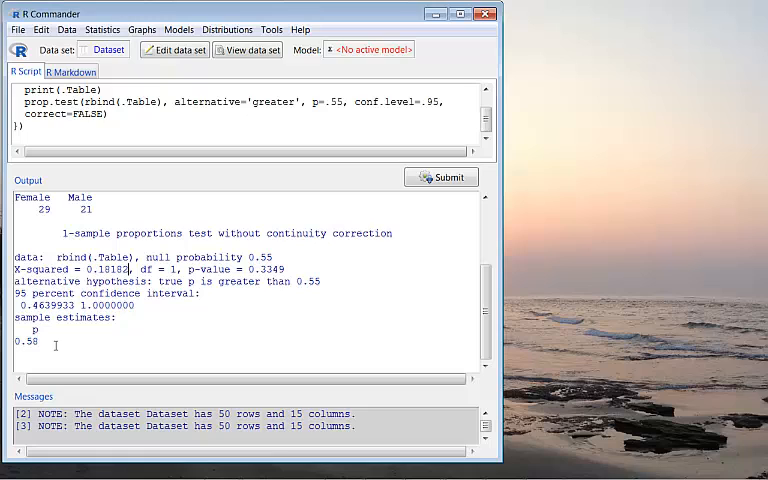
{"action": "double_click", "coordinate": [25, 342]}
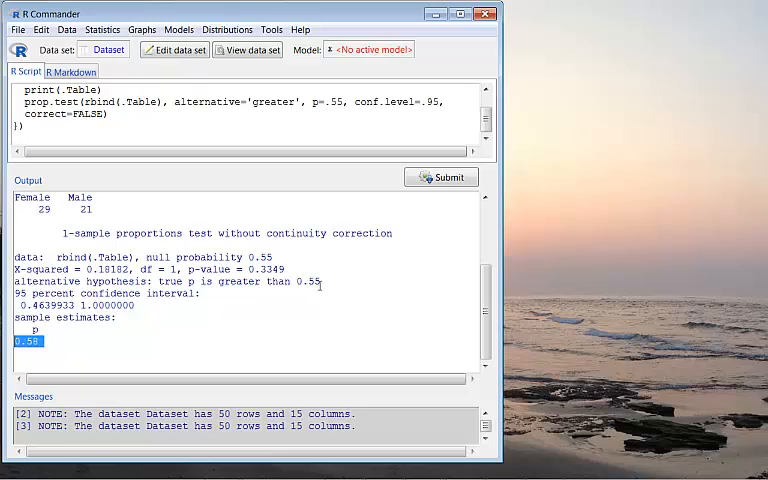
{"action": "double_click", "coordinate": [306, 281]}
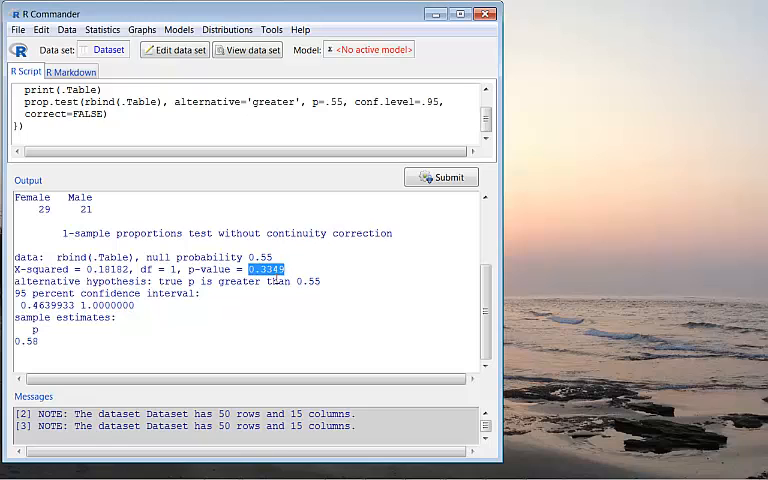
{"action": "mouse_move", "coordinate": [312, 311]}
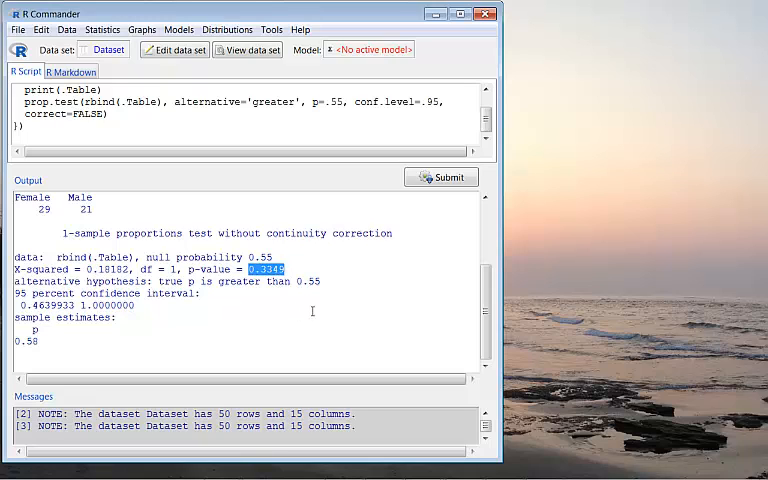
{"action": "mouse_move", "coordinate": [335, 177]}
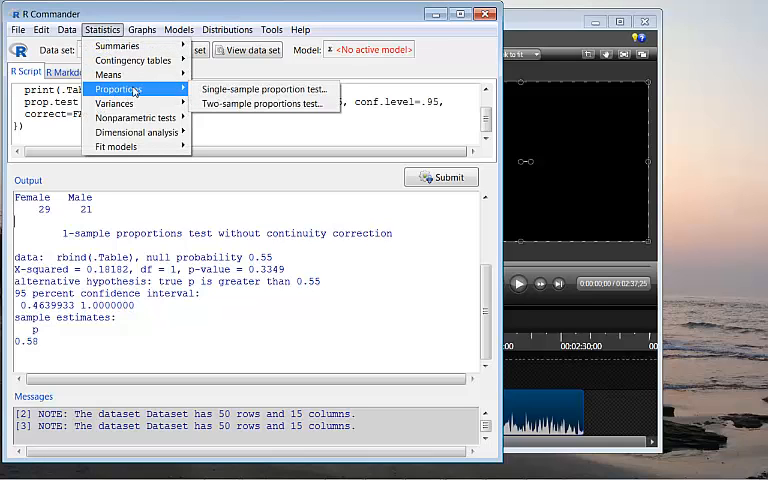
Rerun the Gender proportion test against p = 0.55 with a two-sided alternative
{"action": "left_click", "coordinate": [265, 90]}
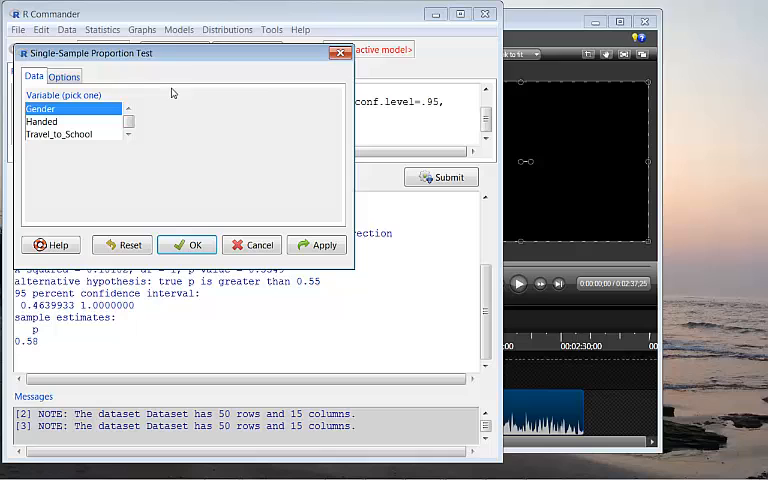
{"action": "left_click", "coordinate": [63, 76]}
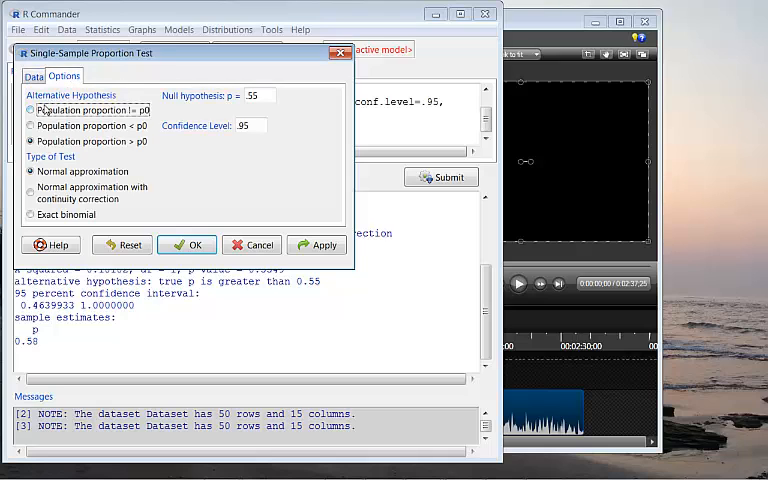
{"action": "left_click", "coordinate": [31, 110]}
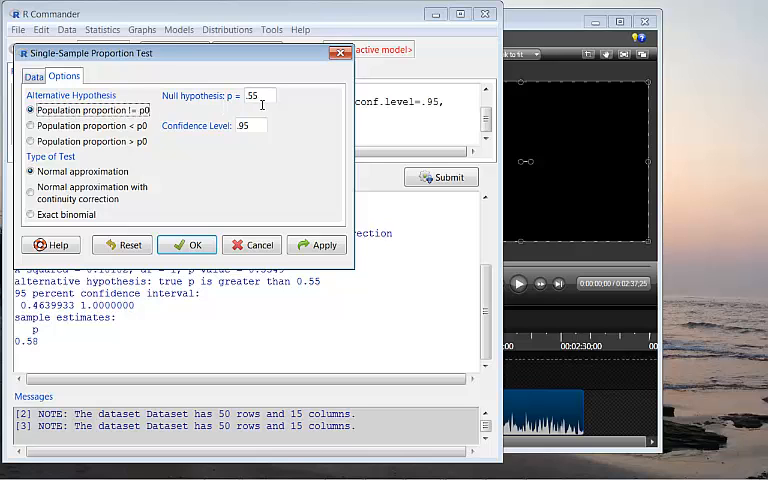
{"action": "left_click", "coordinate": [195, 244]}
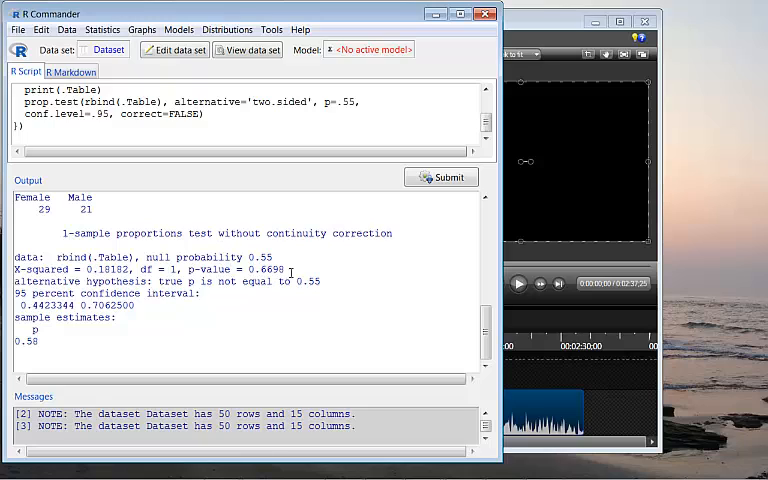
{"action": "double_click", "coordinate": [262, 269]}
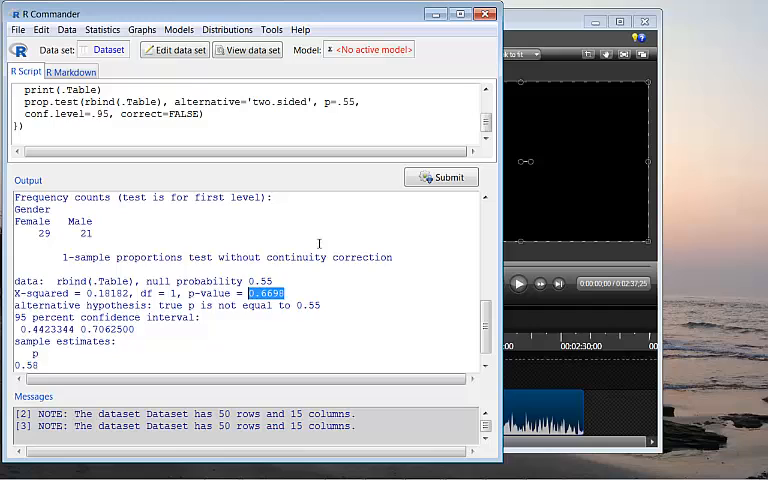
{"action": "scroll", "scroll_direction": "down", "scroll_amount": 3}
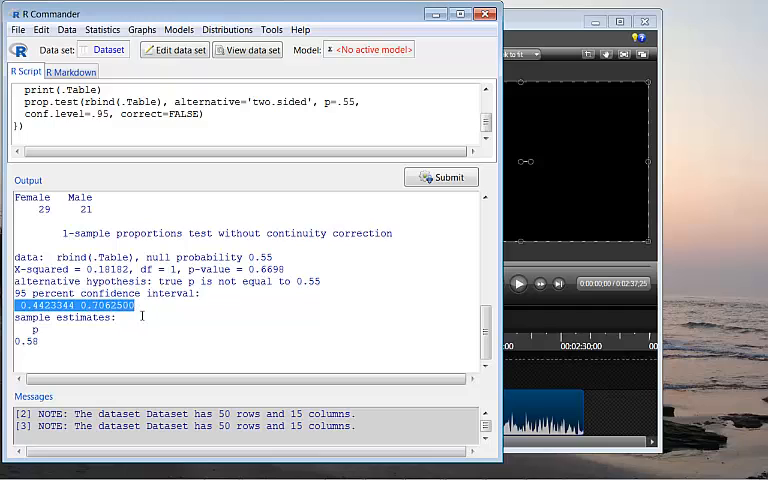
{"action": "left_click", "coordinate": [176, 317]}
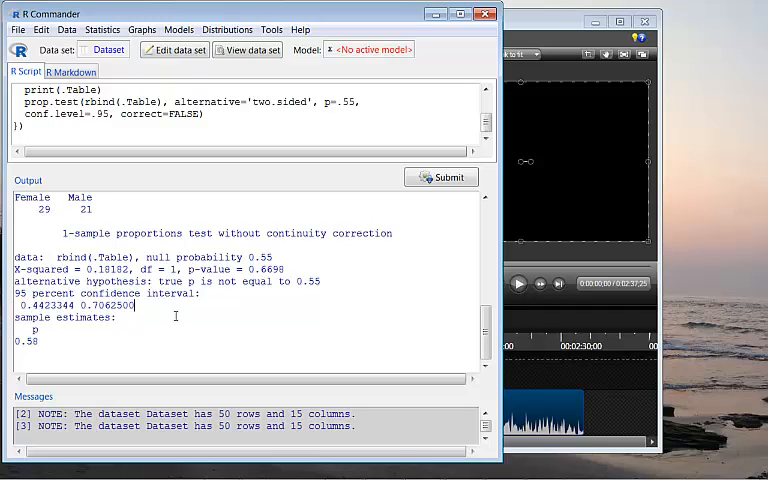
{"action": "triple_click", "coordinate": [70, 305]}
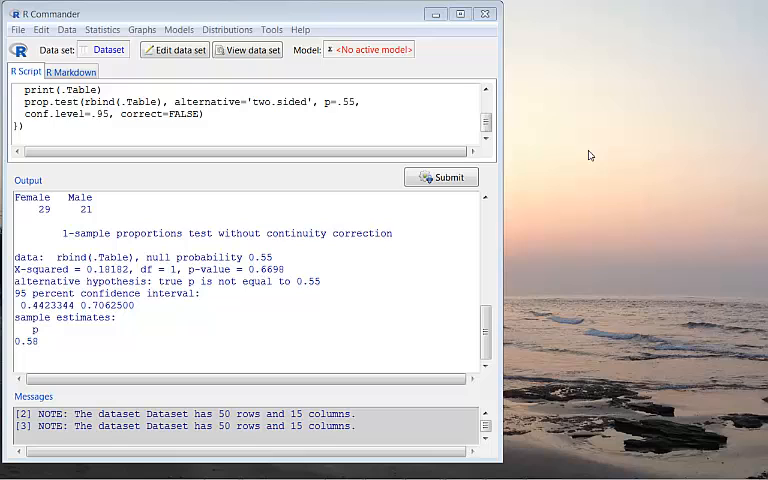
{"action": "mouse_move", "coordinate": [107, 61]}
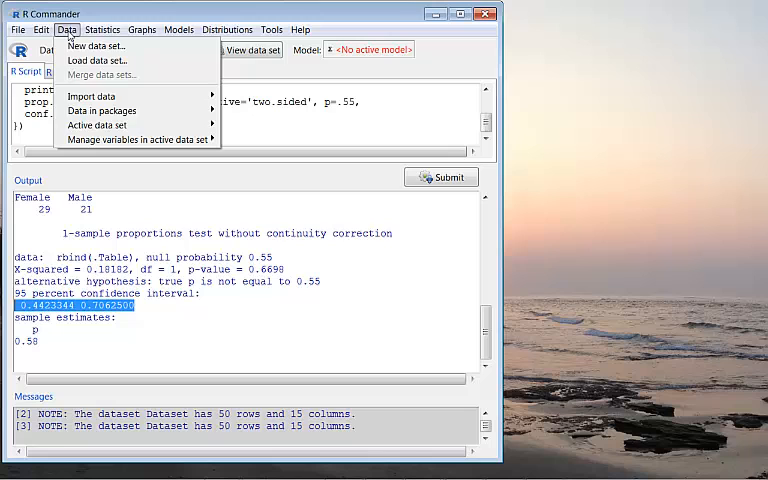
{"action": "mouse_move", "coordinate": [138, 139]}
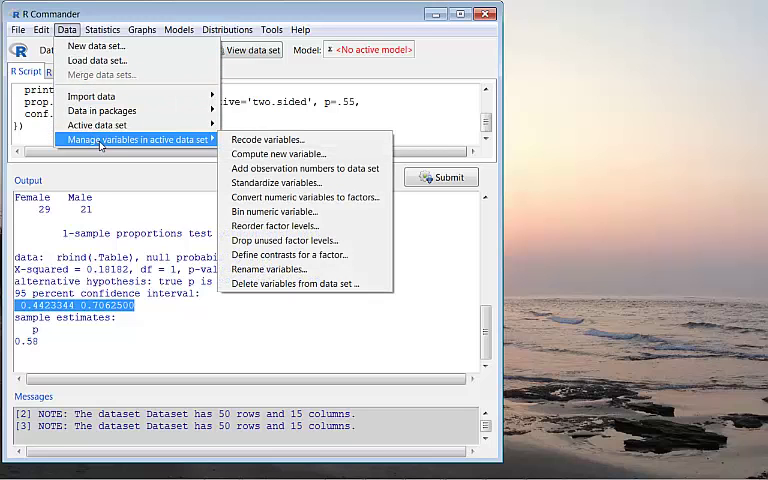
{"action": "mouse_move", "coordinate": [266, 139]}
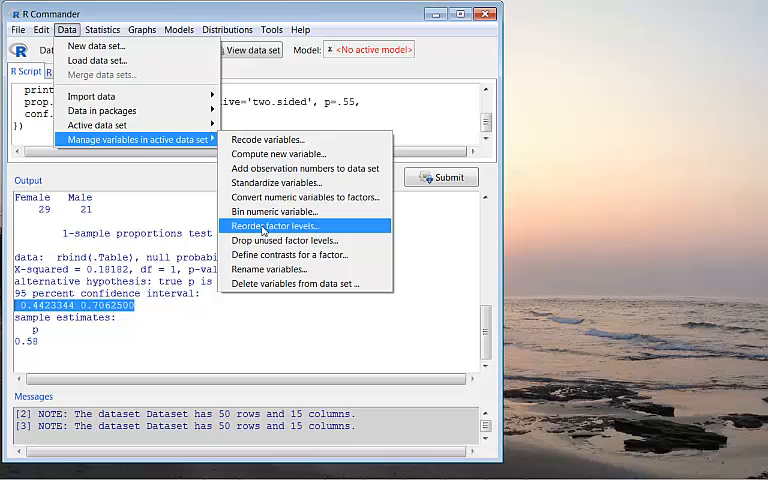
Reorder Gender's factor levels to Male then Female, overwriting the variable
{"action": "left_click", "coordinate": [277, 225]}
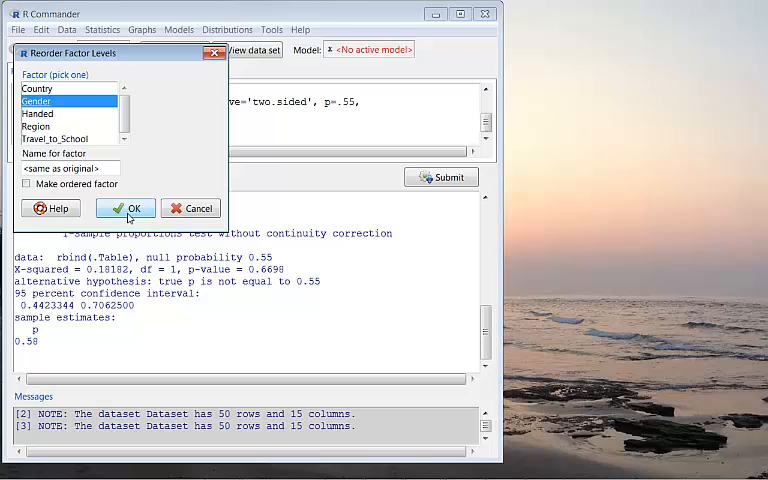
{"action": "left_click", "coordinate": [125, 208]}
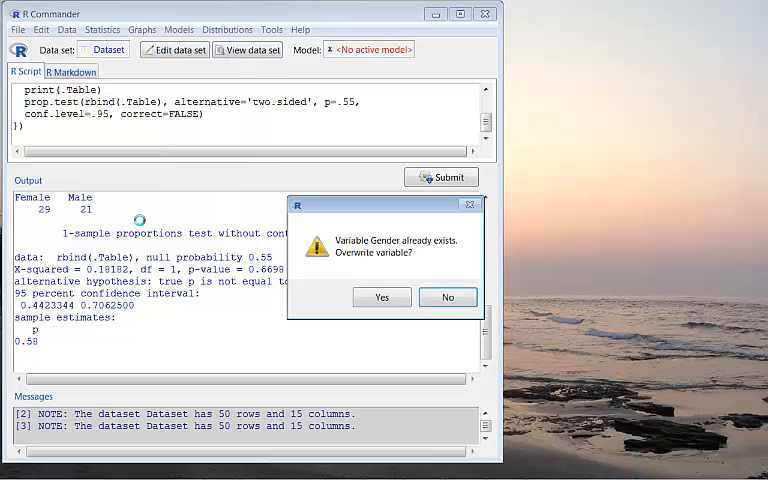
{"action": "left_click", "coordinate": [381, 297]}
{"action": "type", "text": "1"}
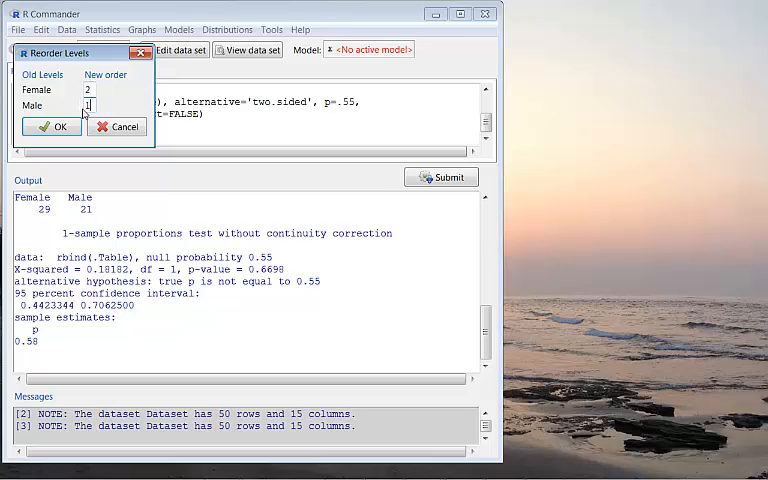
{"action": "left_click", "coordinate": [51, 126]}
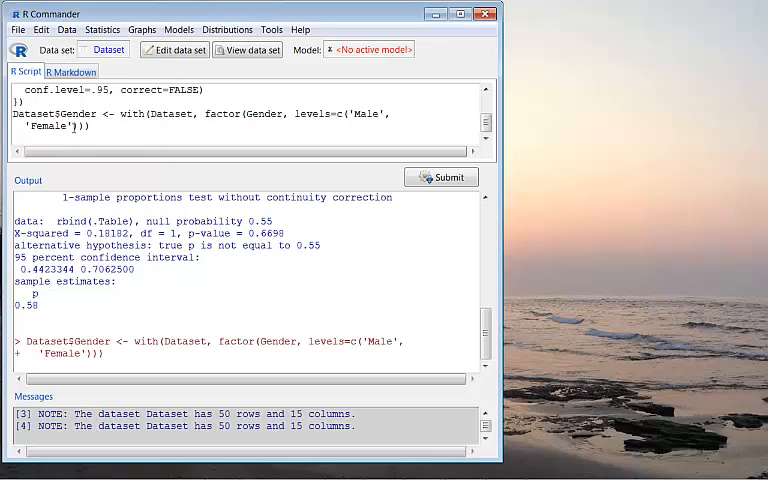
{"action": "mouse_move", "coordinate": [102, 29]}
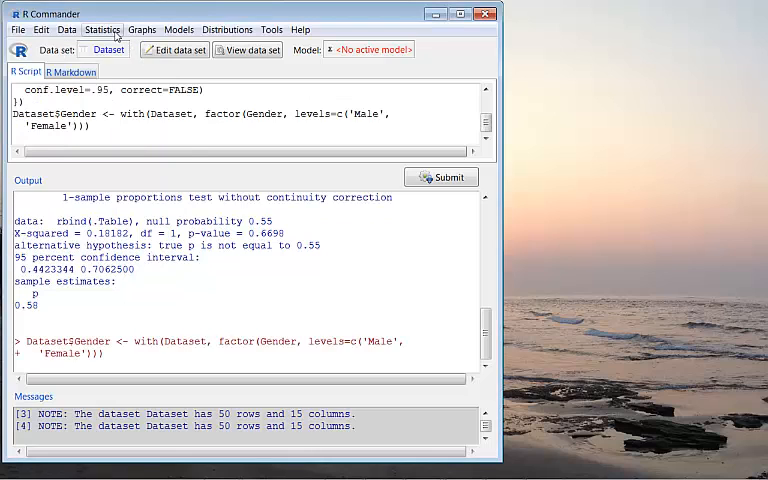
Rerun the two-sided Gender proportion test against 0.55, now for Male
{"action": "left_click", "coordinate": [102, 29]}
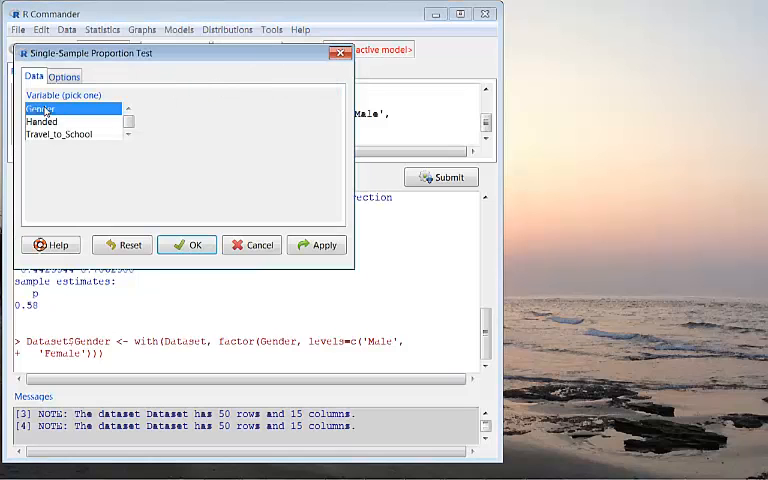
{"action": "left_click", "coordinate": [63, 76]}
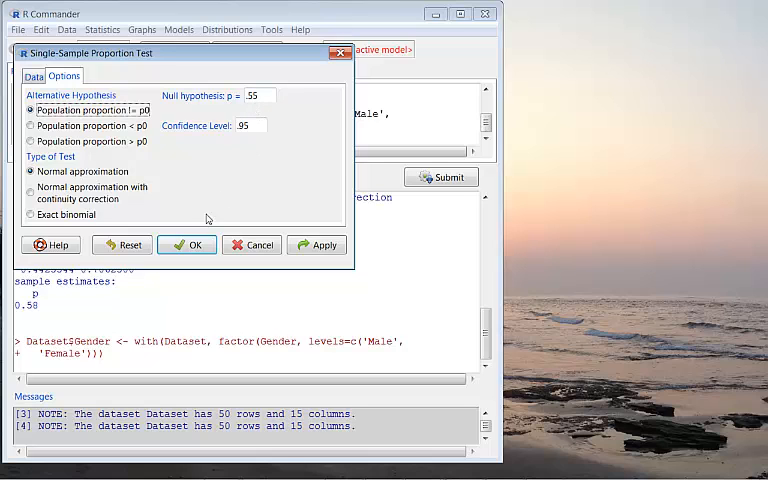
{"action": "left_click", "coordinate": [187, 244]}
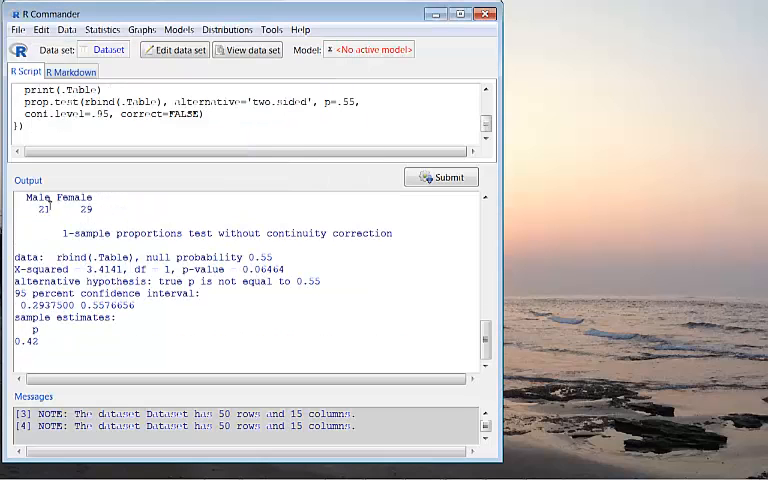
{"action": "double_click", "coordinate": [37, 197]}
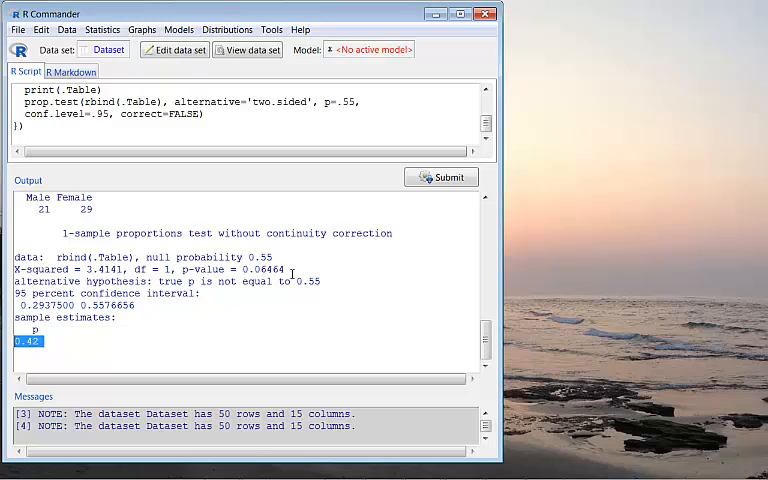
{"action": "double_click", "coordinate": [262, 269]}
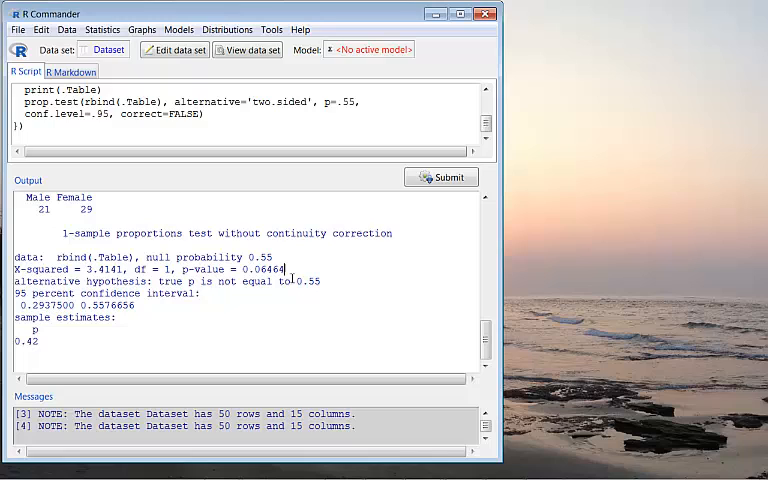
{"action": "mouse_move", "coordinate": [165, 311]}
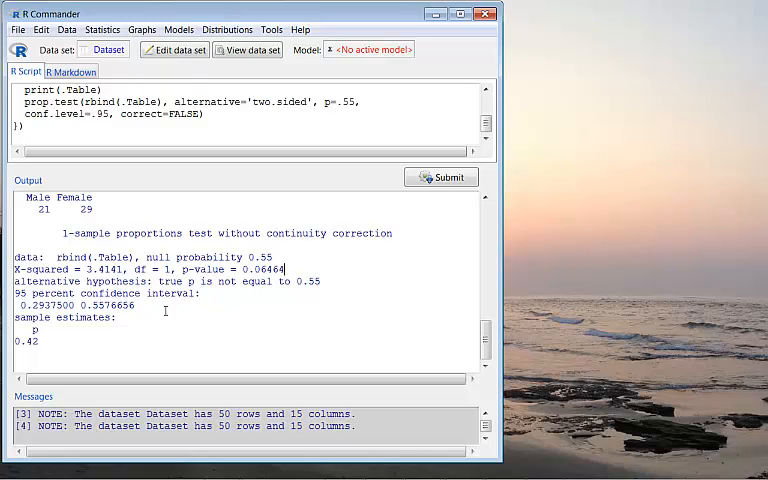
{"action": "double_click", "coordinate": [73, 305]}
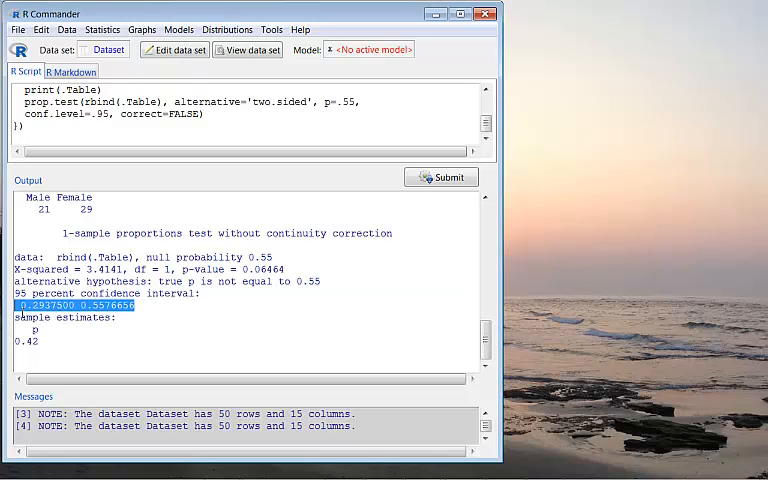